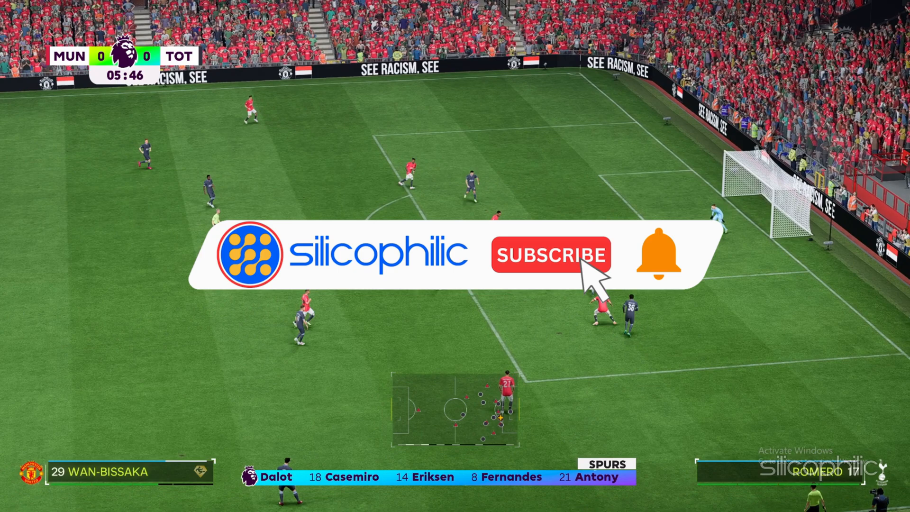
# Browse into EA SPORTS FC 24 > __Installer > EAAntiCheat and show actions for EAAntiCheat.Installer.
pyautogui.click(549, 254)
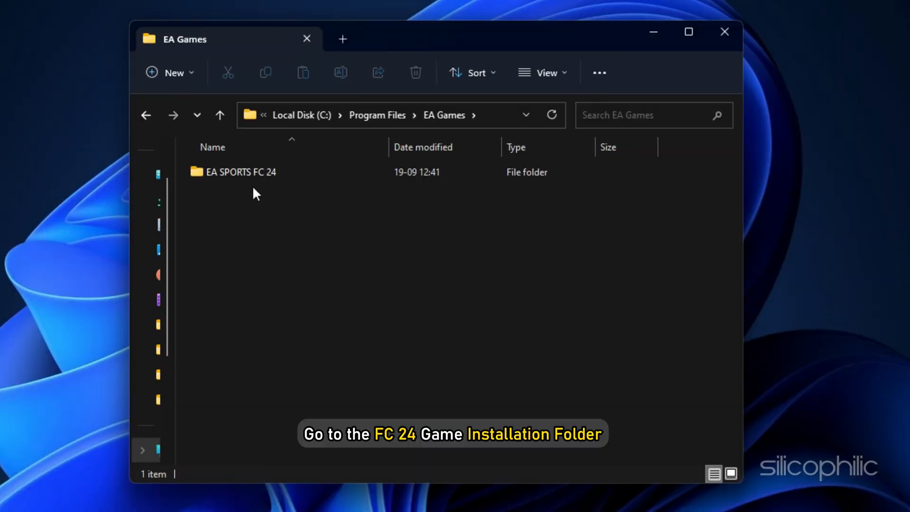
pyautogui.doubleClick(241, 172)
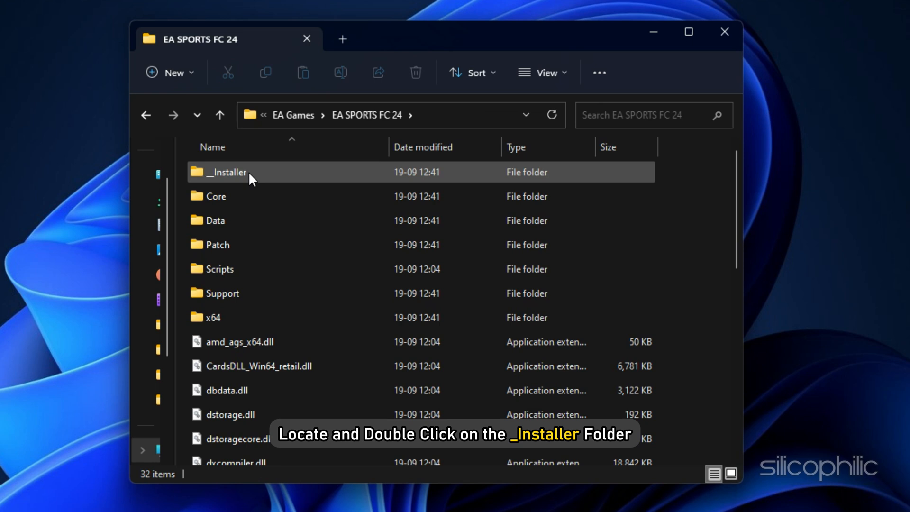
pyautogui.doubleClick(226, 171)
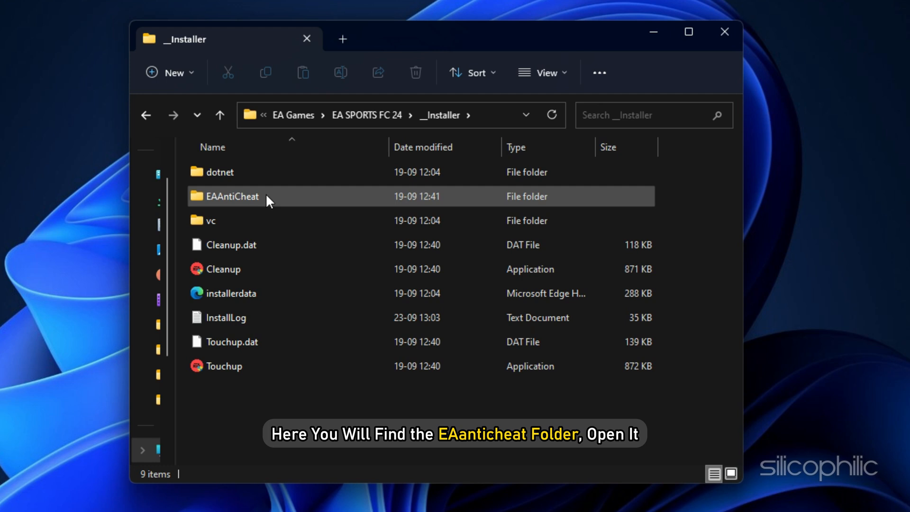
pyautogui.doubleClick(231, 197)
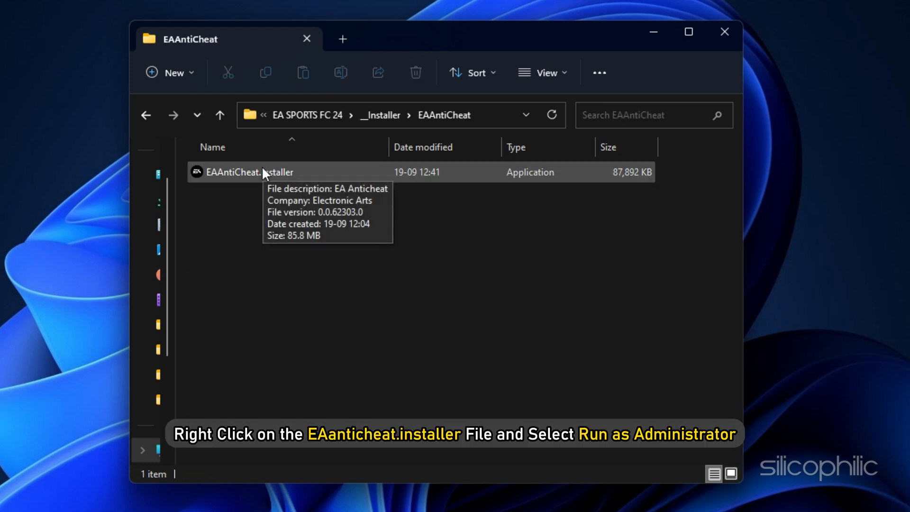
pyautogui.rightClick(250, 171)
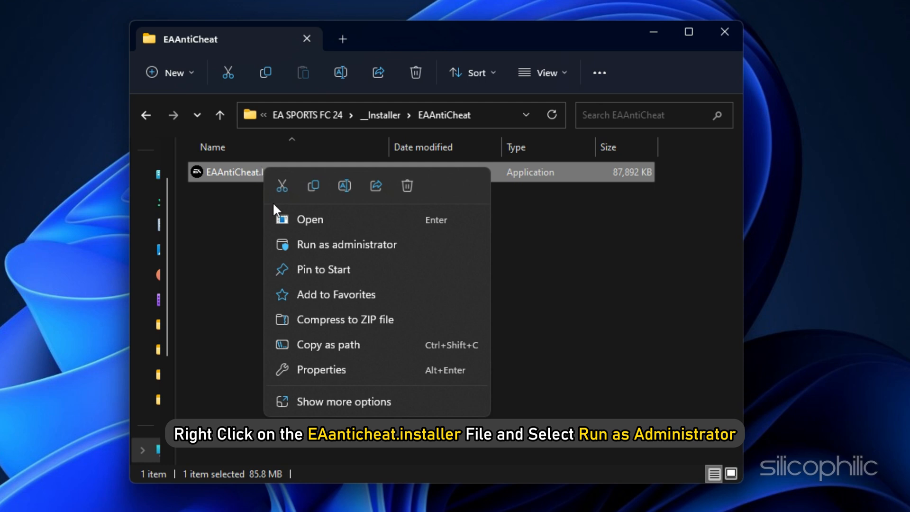
# Run the installer as administrator, select (Installed) FC 24 and update its anti-cheat.
pyautogui.click(347, 245)
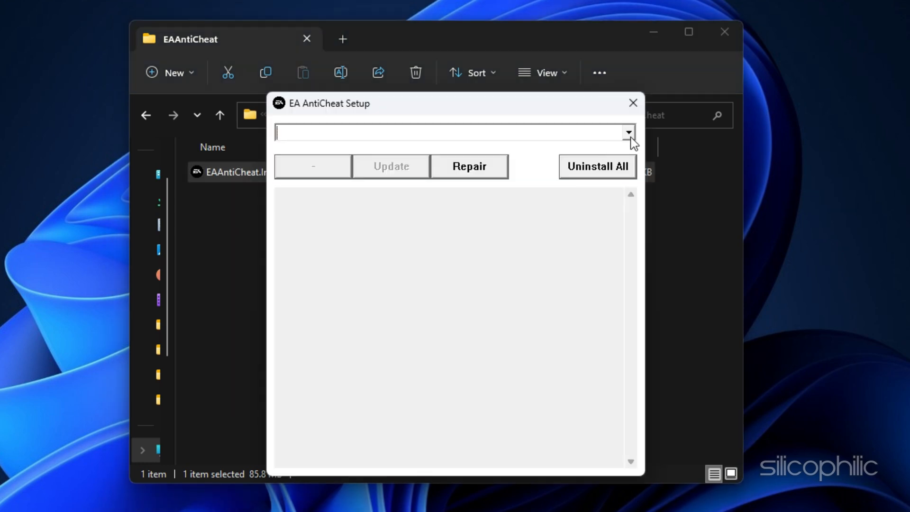
pyautogui.click(628, 133)
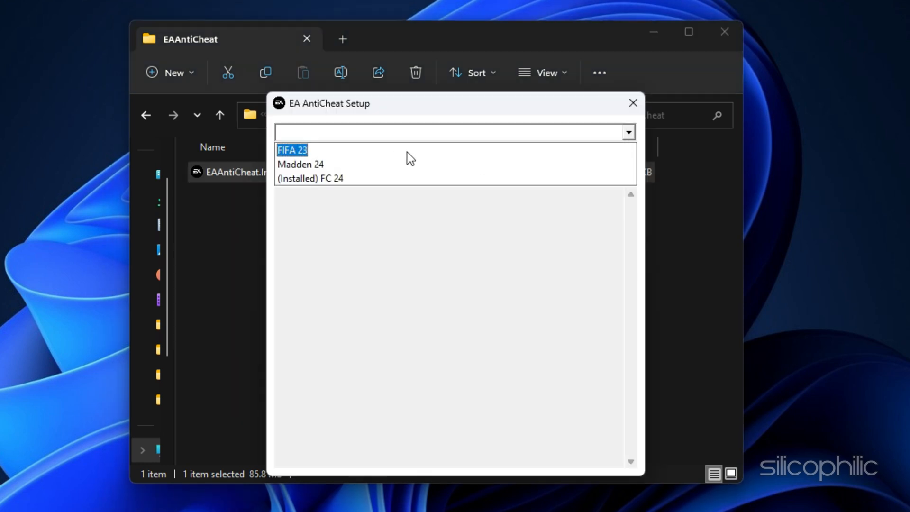
pyautogui.click(311, 178)
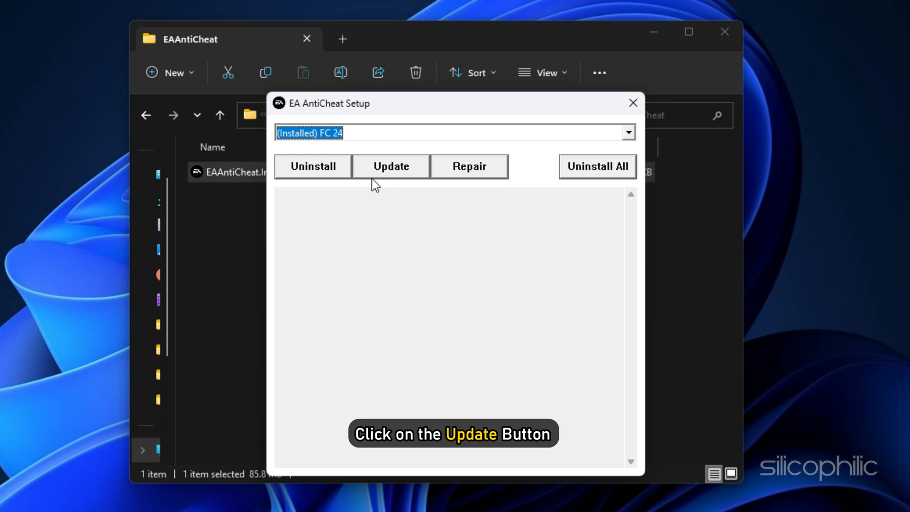
pyautogui.click(390, 166)
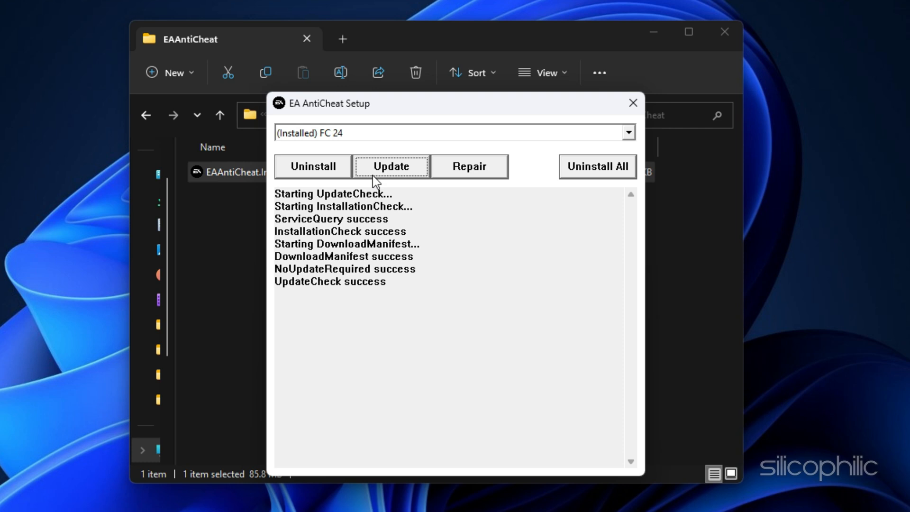
# Start the FC 24 anti-cheat repair and agree to pick the game's install folder.
pyautogui.click(470, 166)
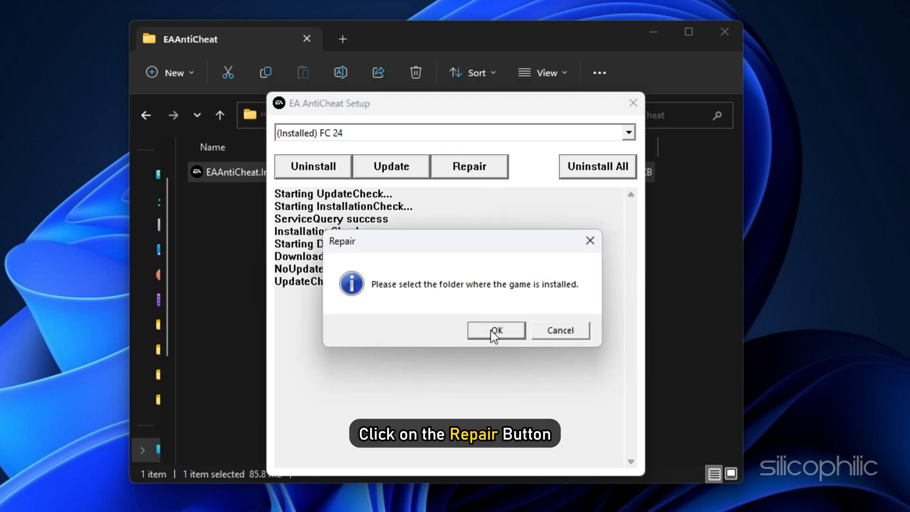
pyautogui.click(495, 330)
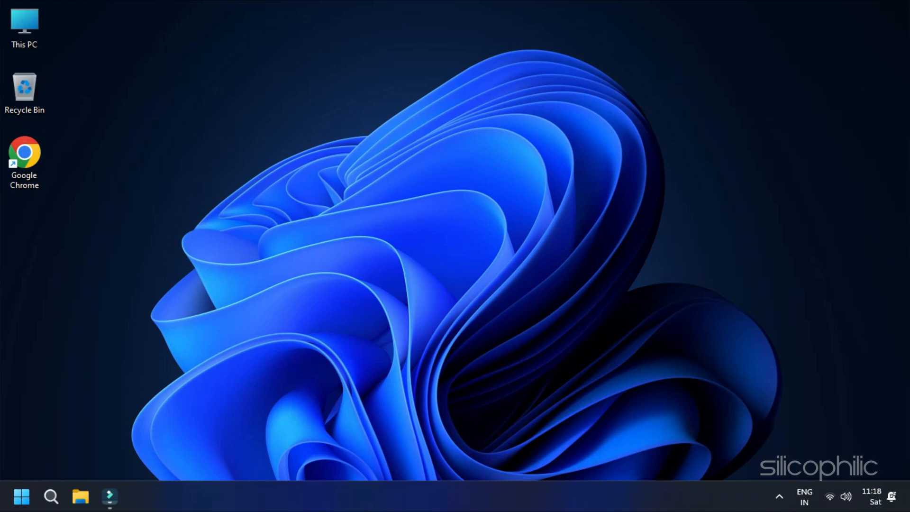
# Run Confirm-SecureBootUEFI in an administrator PowerShell terminal to check Secure Boot.
pyautogui.press('Win+X')
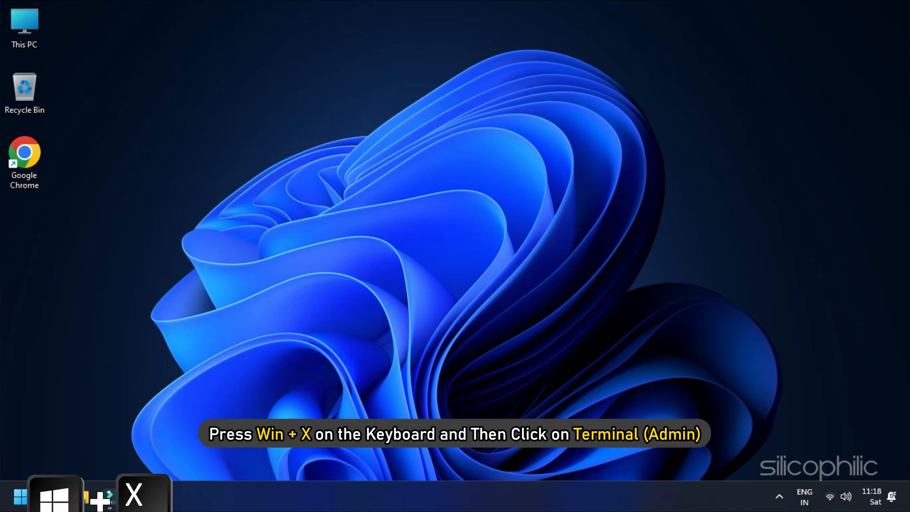
pyautogui.press('Win+X')
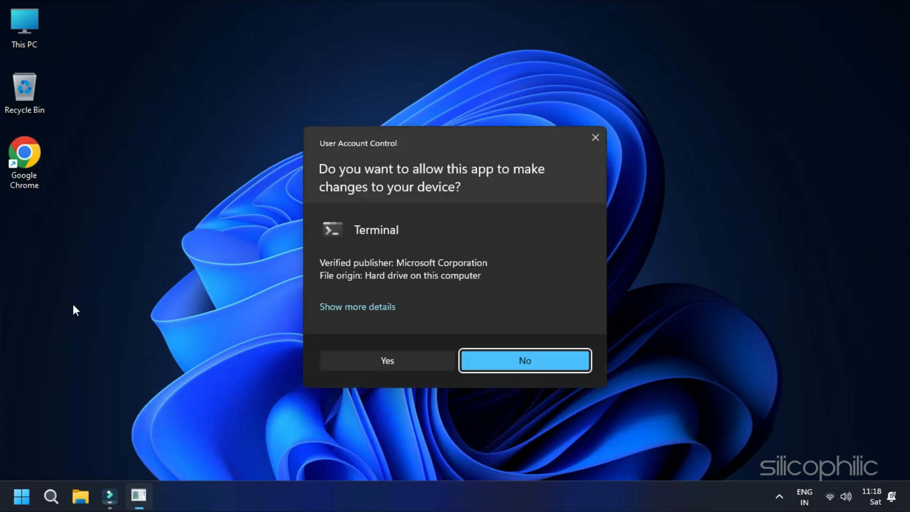
pyautogui.click(387, 361)
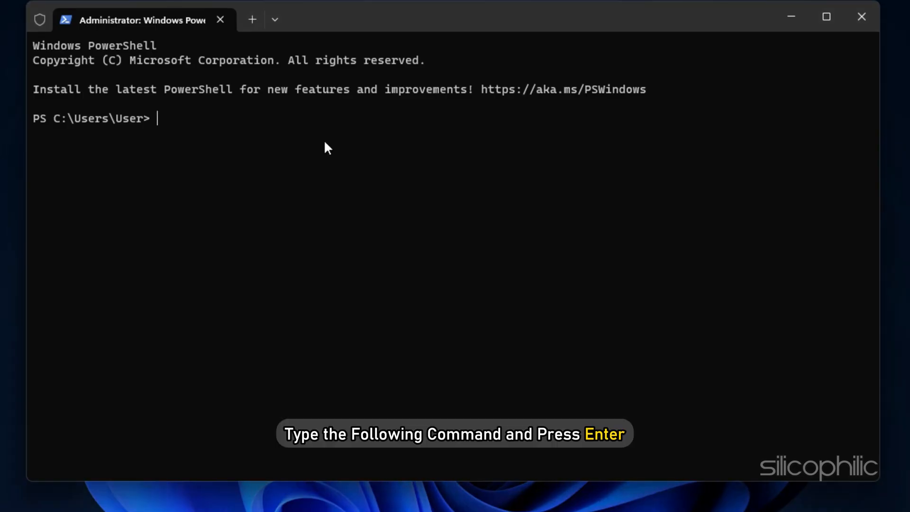
pyautogui.write('Confirm-SecureBootUEFI')
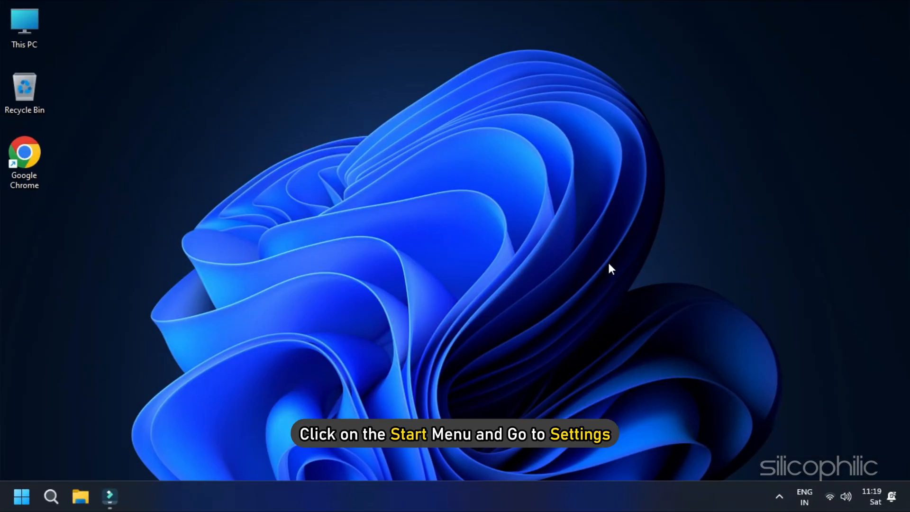
# Launch Windows Settings from the Start menu.
pyautogui.click(21, 496)
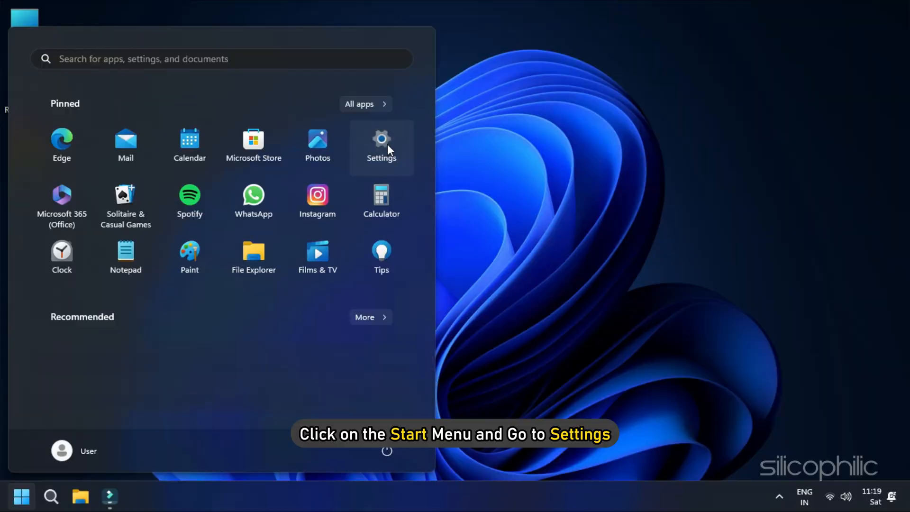
pyautogui.click(381, 143)
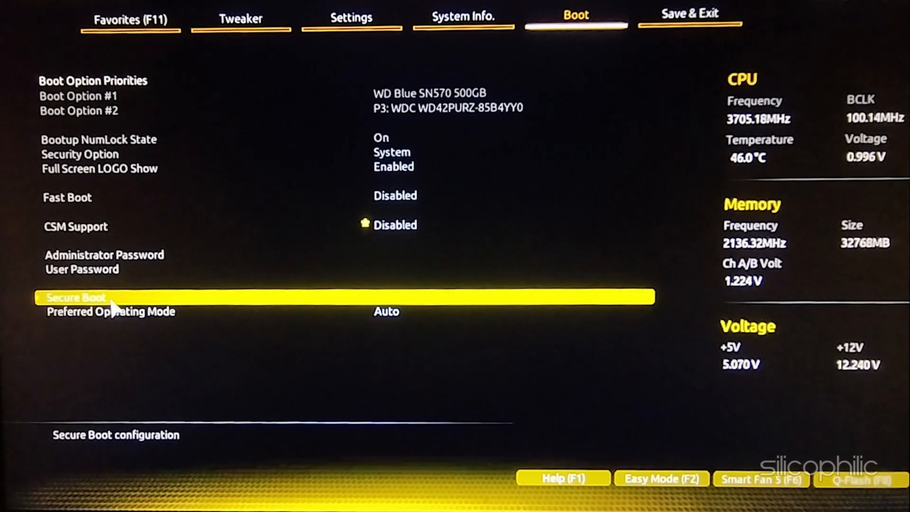
# Select the Secure Boot entry on the BIOS Boot tab to verify it is enabled.
pyautogui.click(76, 298)
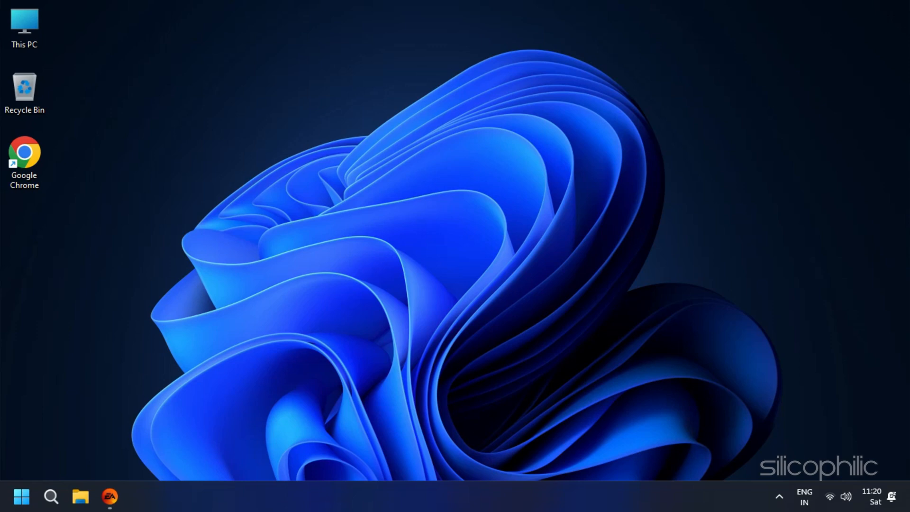
# Launch the EA app, run App Recovery and confirm Clear Cache so the app restarts.
pyautogui.click(109, 497)
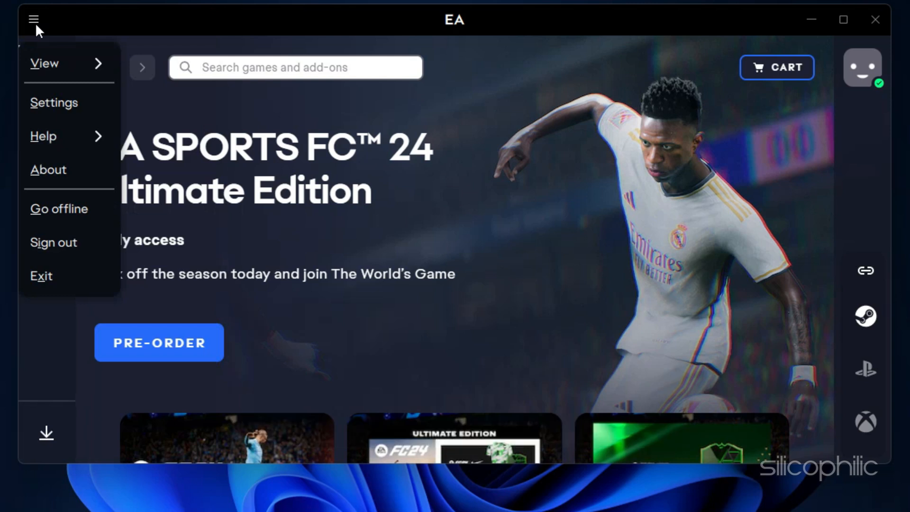
pyautogui.click(43, 136)
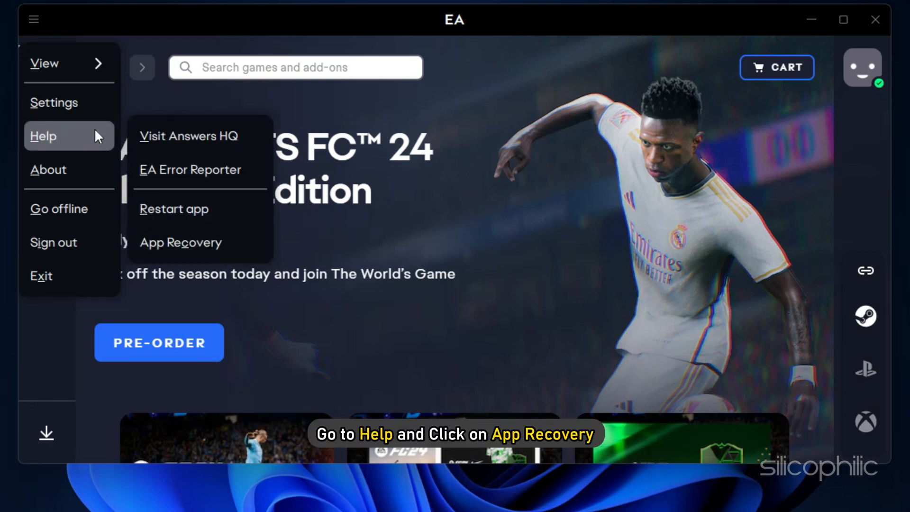
pyautogui.moveTo(197, 241)
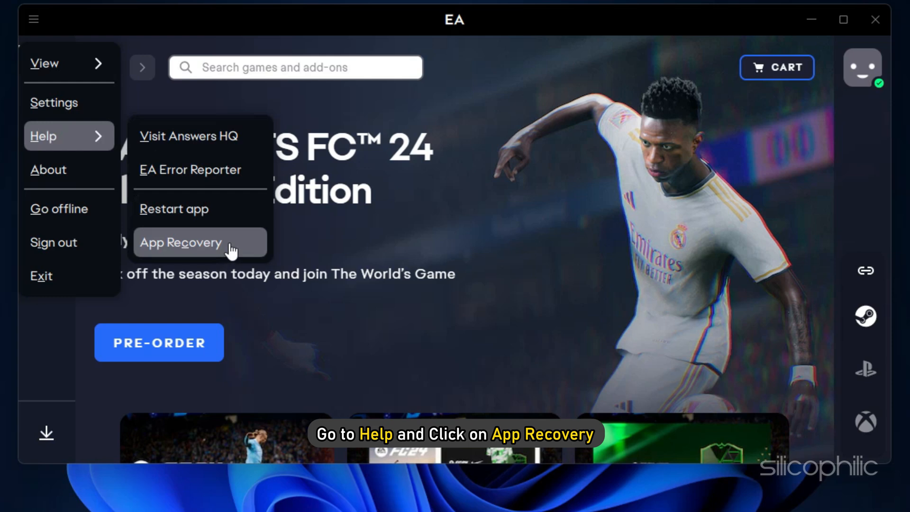
pyautogui.click(180, 242)
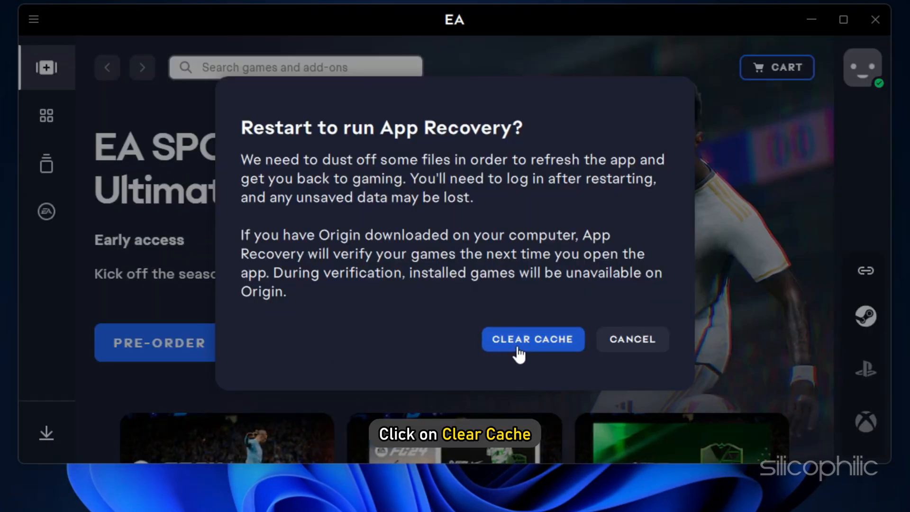
pyautogui.click(532, 340)
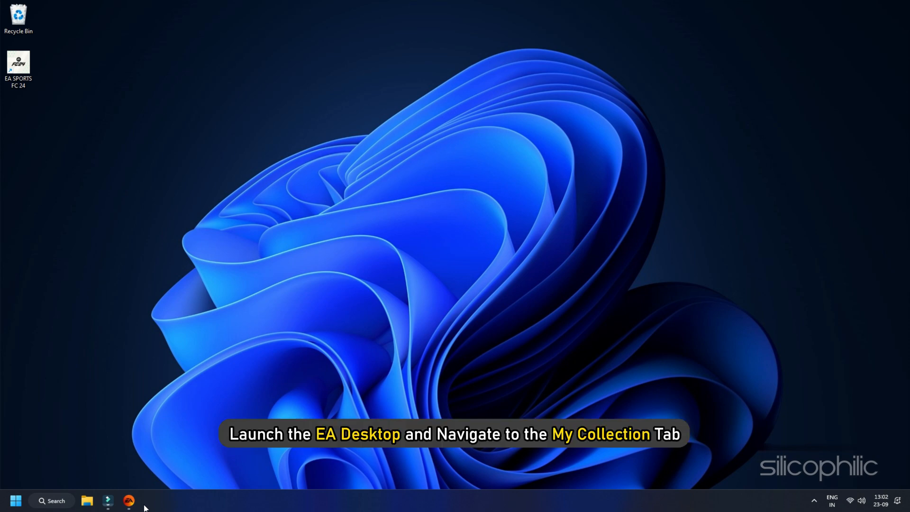
# Relaunch the EA app, repair EA SPORTS FC 24 and start playing it.
pyautogui.click(128, 501)
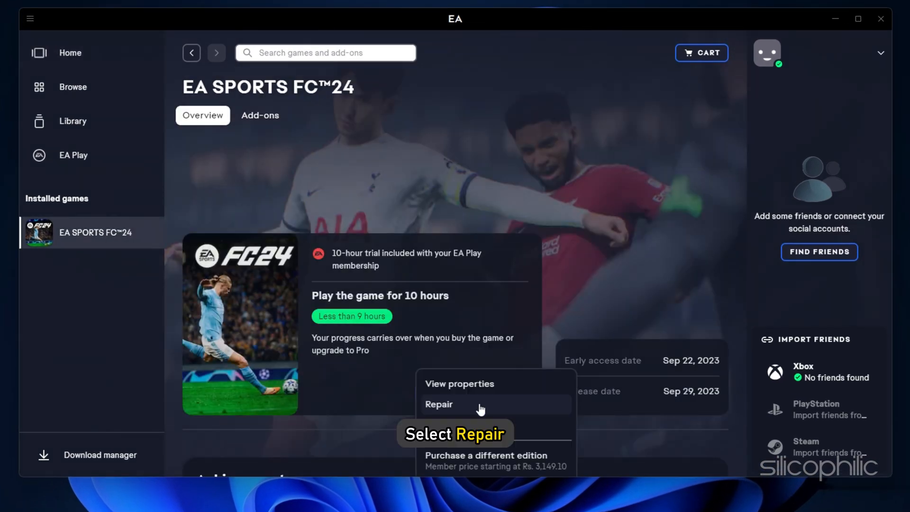
pyautogui.click(439, 405)
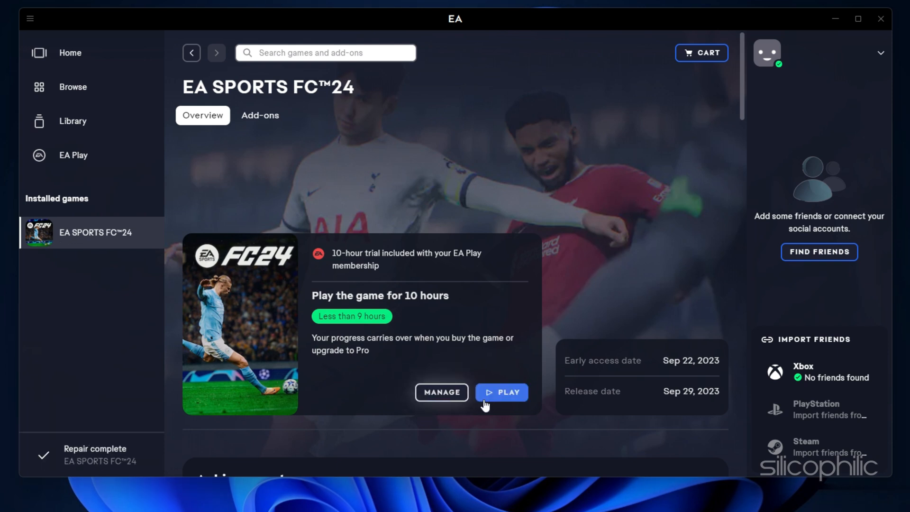
pyautogui.click(501, 393)
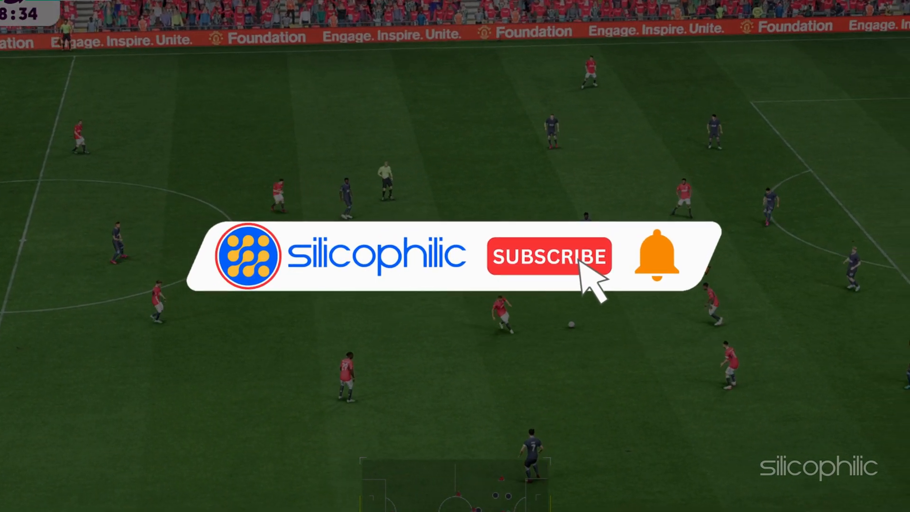
pyautogui.click(549, 257)
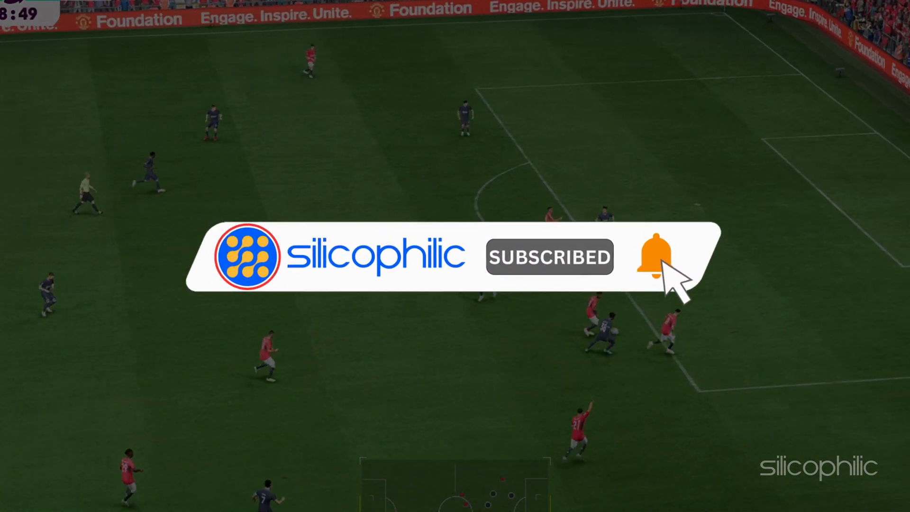